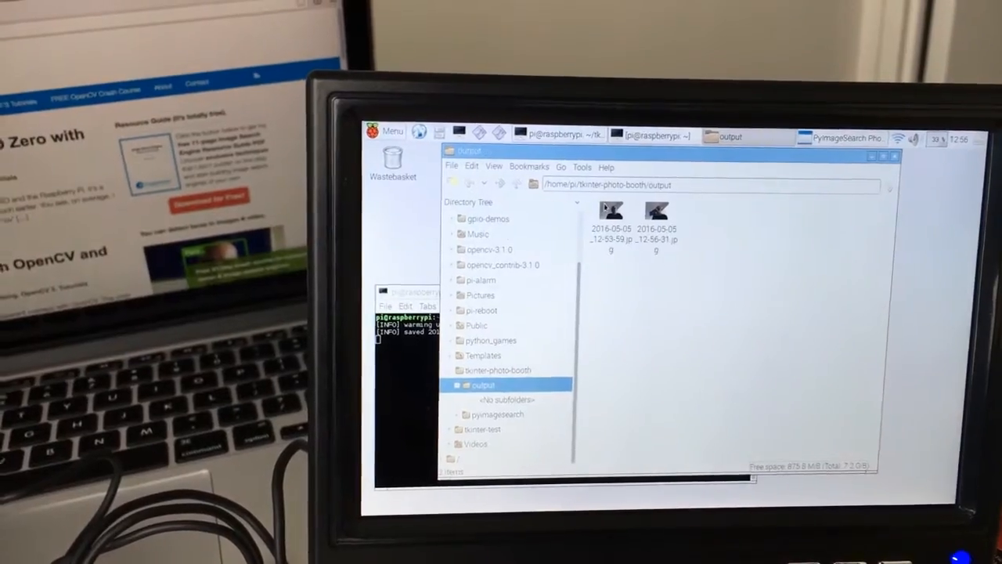
- Bring up the context menu for snapshot 2016-05-05_12-56-31.jpg in the output folder
right_click(657, 211)
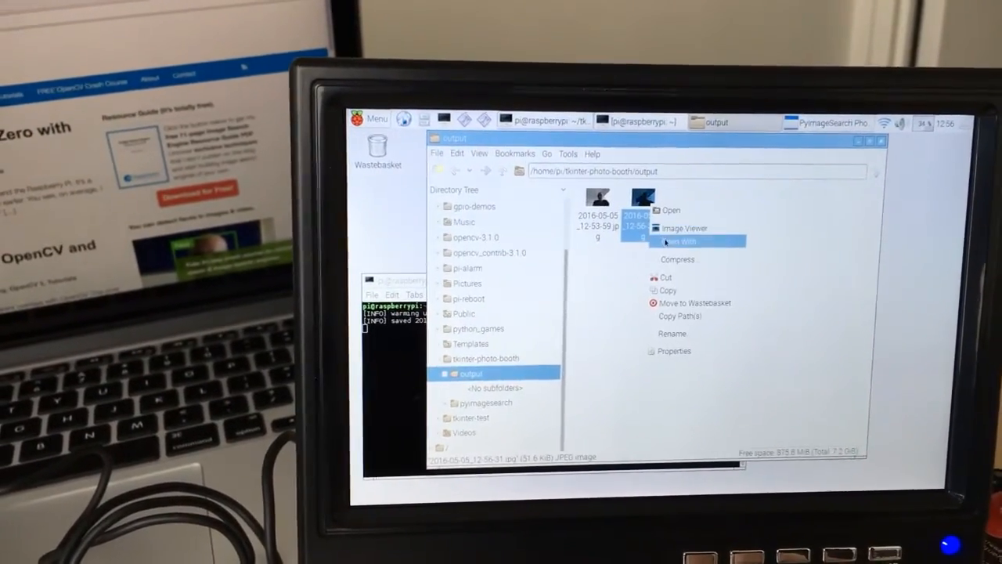